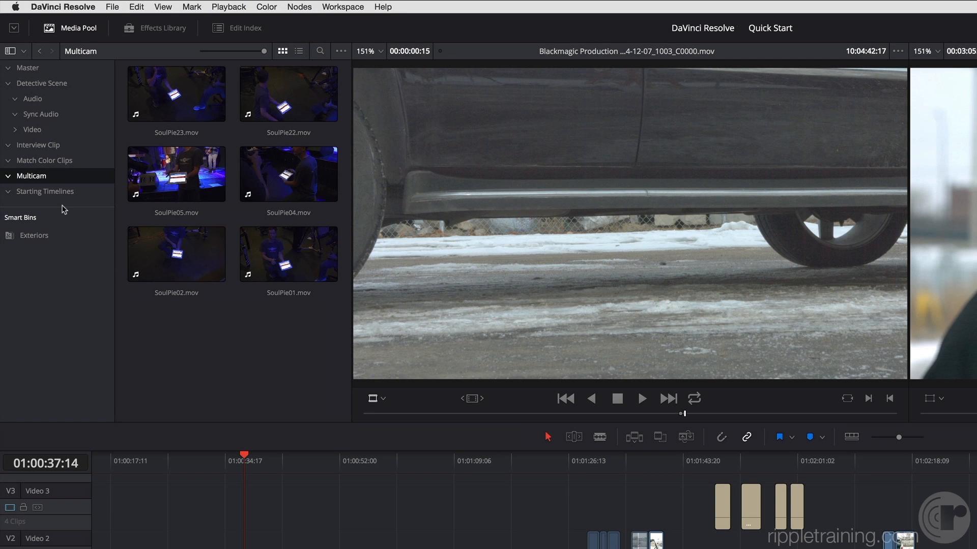
{"action": "mouse_move", "coordinate": [287, 347]}
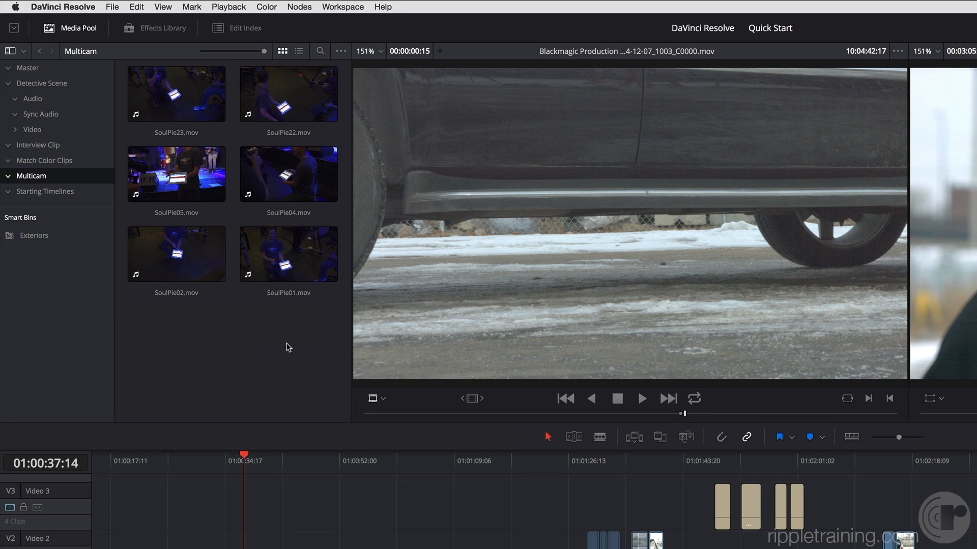
{"action": "mouse_move", "coordinate": [305, 333]}
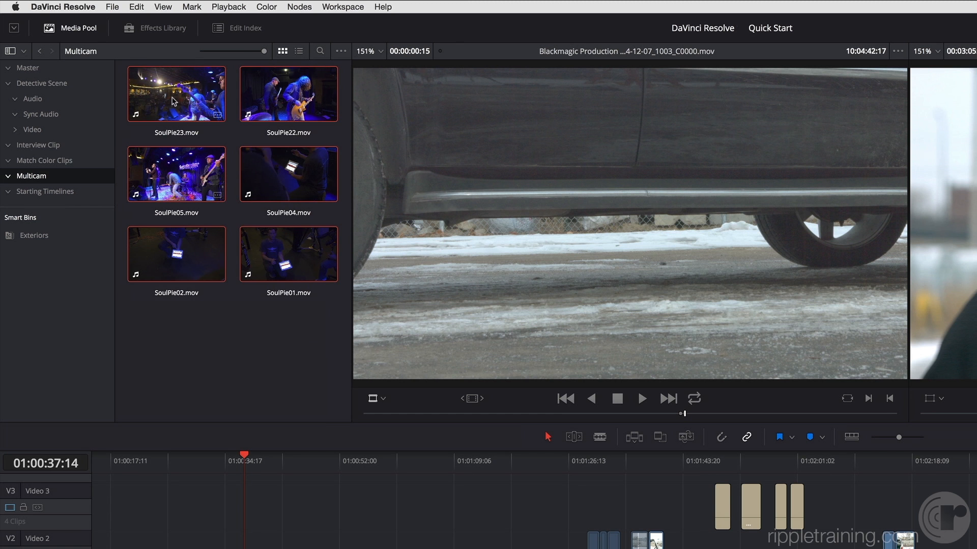
- Create a multicam clip from the selected concert clips, with angles synced by sound
{"action": "right_click", "coordinate": [175, 100]}
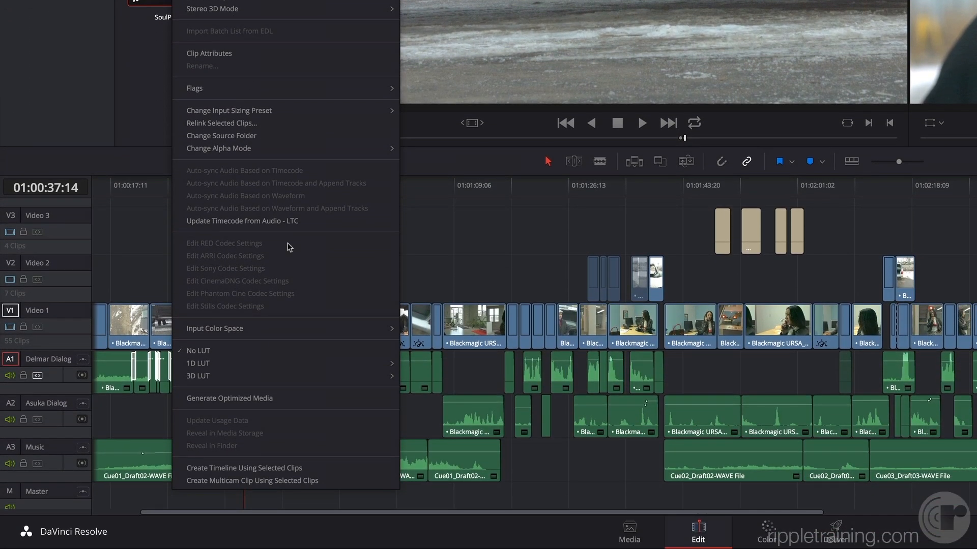
{"action": "mouse_move", "coordinate": [305, 467]}
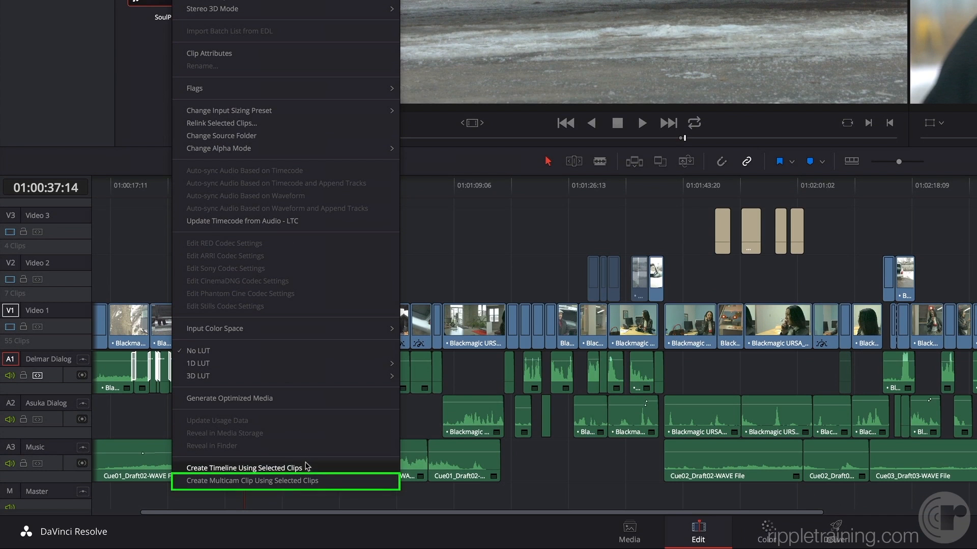
{"action": "mouse_move", "coordinate": [252, 480]}
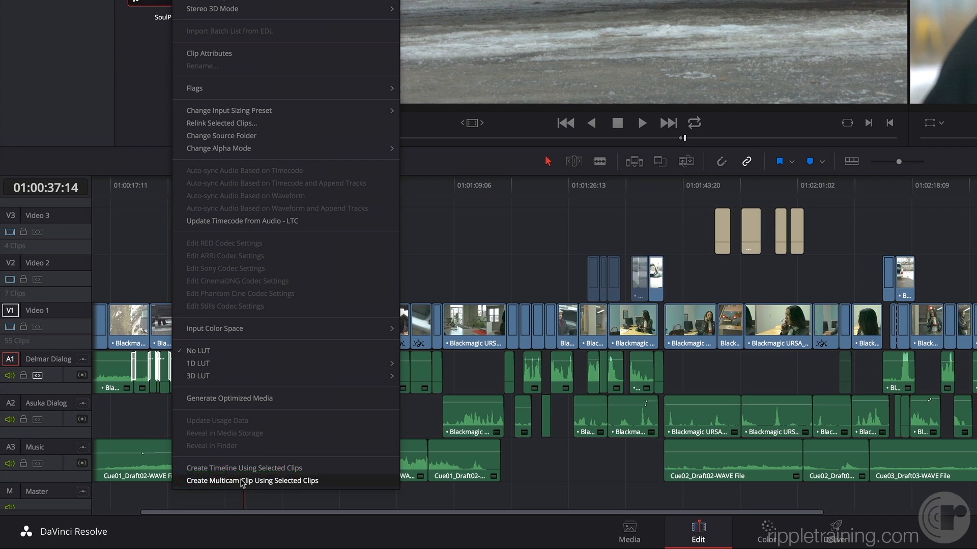
{"action": "left_click", "coordinate": [252, 480]}
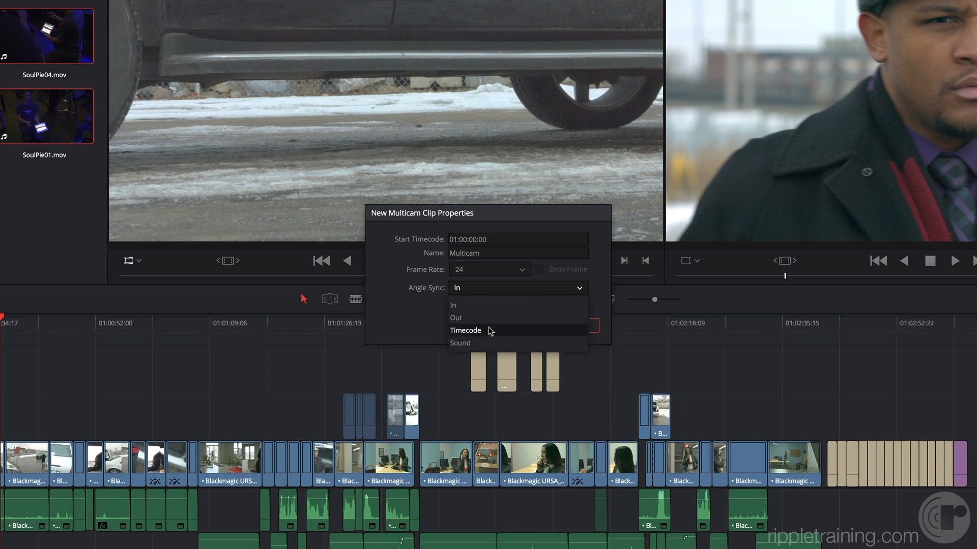
{"action": "left_click", "coordinate": [460, 342]}
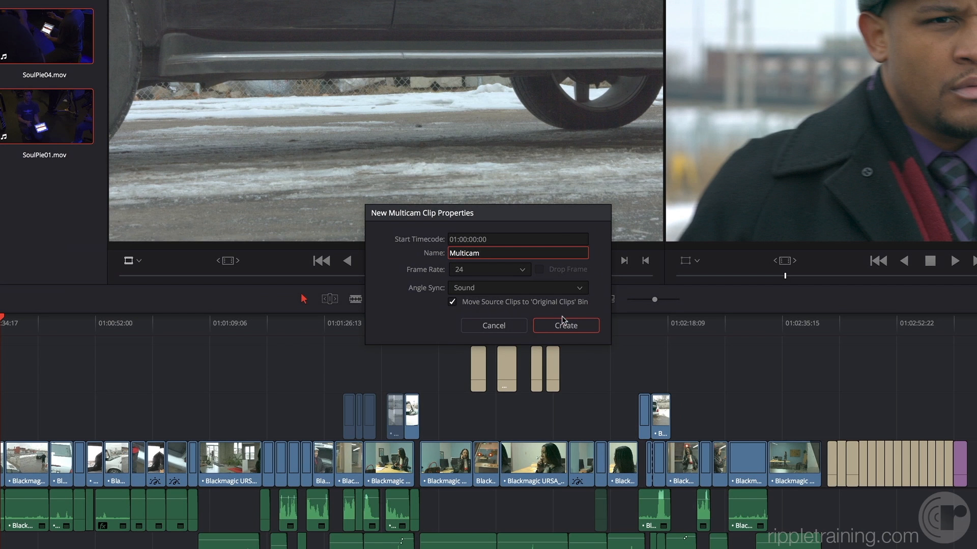
{"action": "left_click", "coordinate": [564, 325]}
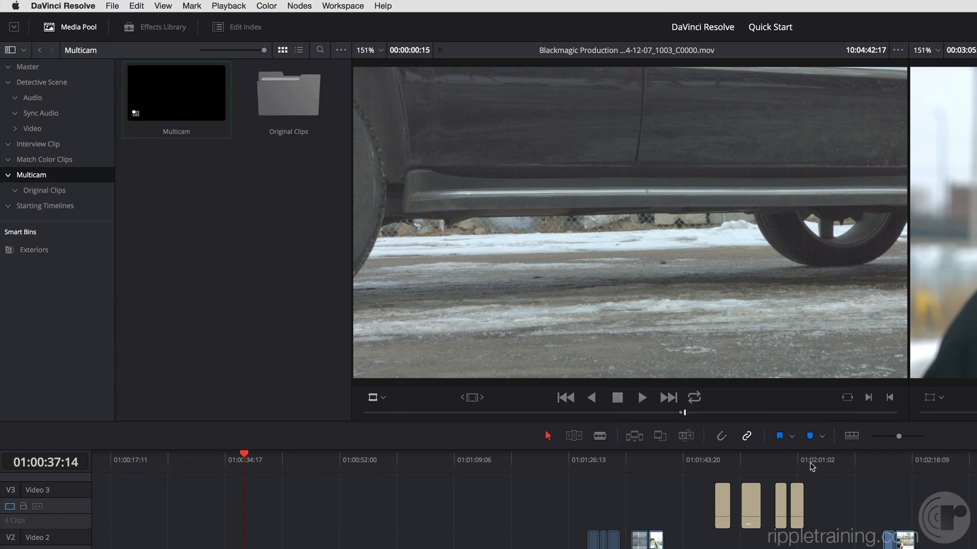
- Create a timeline named 'Multicam Edit' from the Multicam clip
{"action": "left_click", "coordinate": [176, 92]}
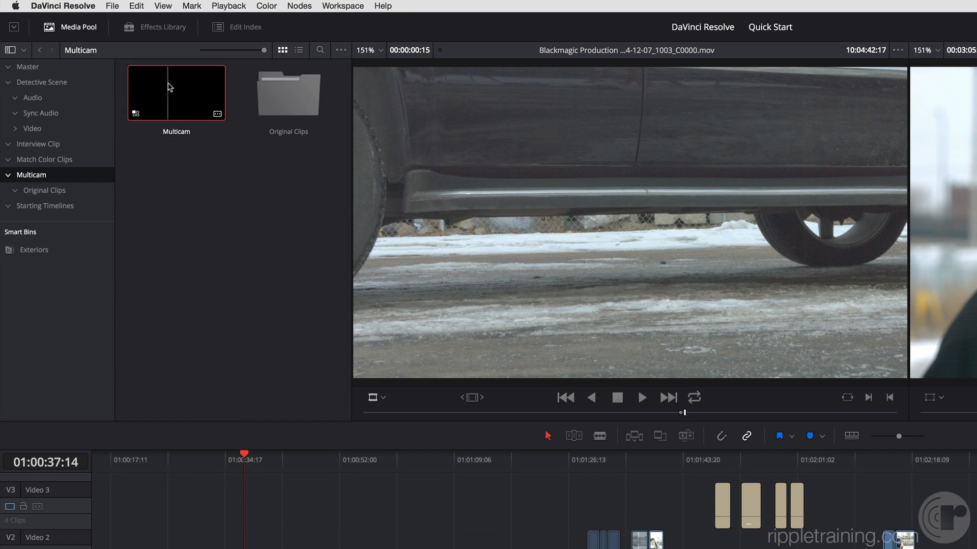
{"action": "right_click", "coordinate": [175, 92]}
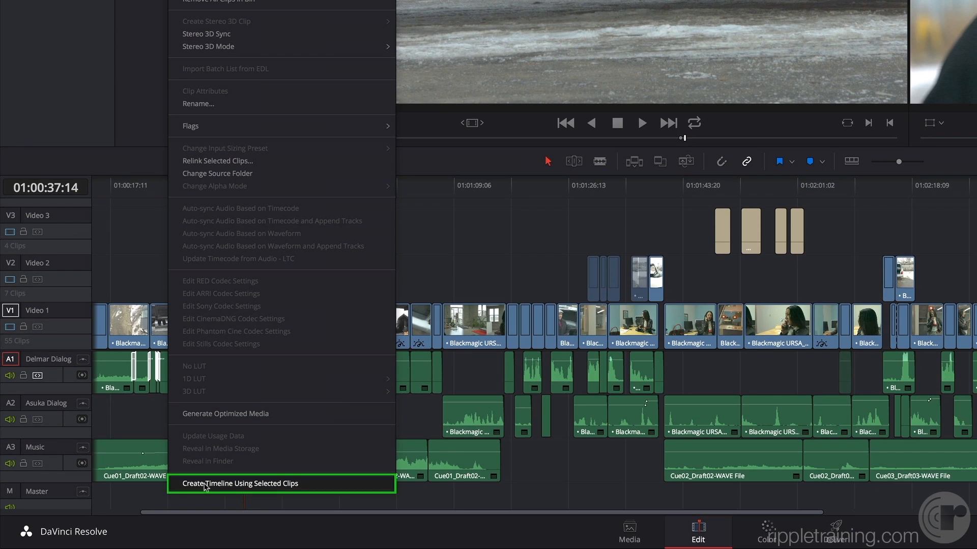
{"action": "mouse_move", "coordinate": [268, 487]}
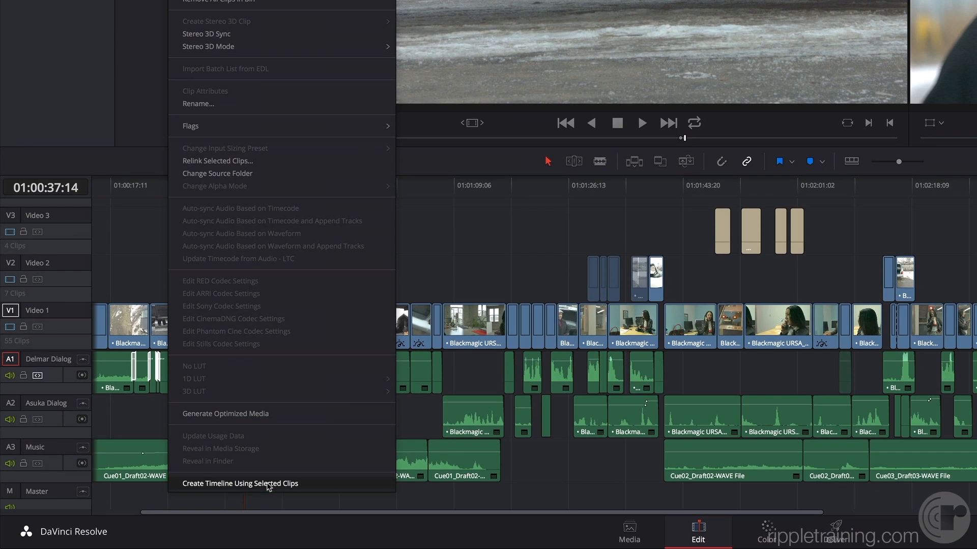
{"action": "left_click", "coordinate": [239, 483]}
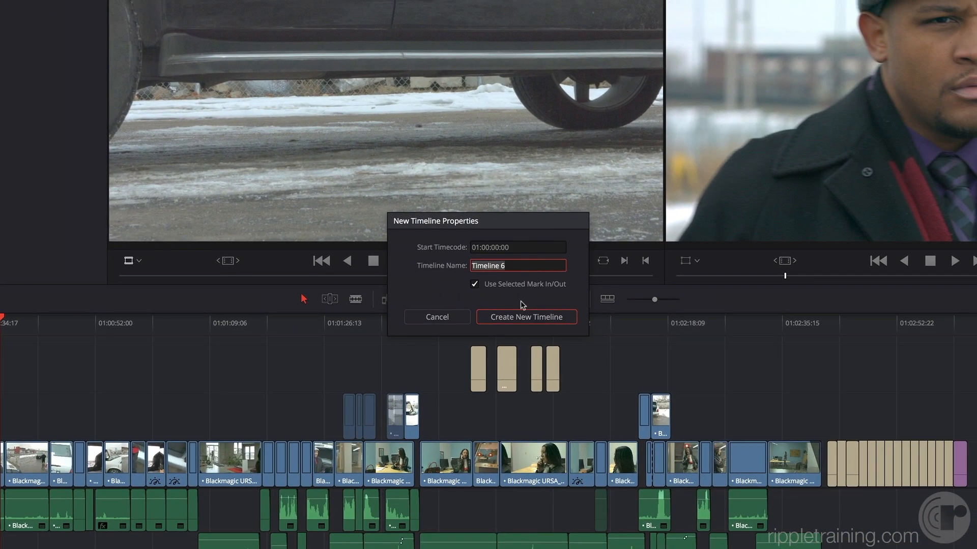
{"action": "type", "text": "Multicam E"}
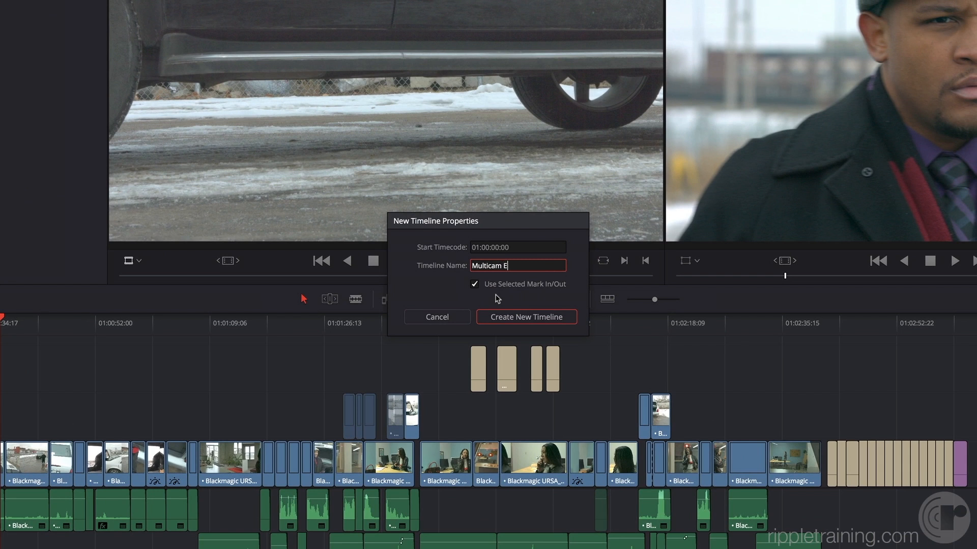
{"action": "left_click", "coordinate": [526, 317]}
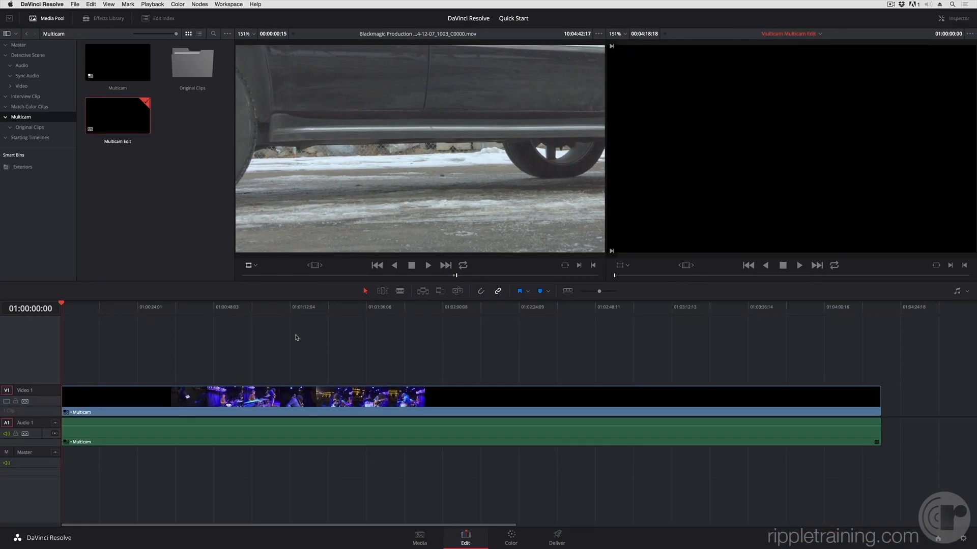
- Scrub the playhead into the concert footage and hide the Media Pool
{"action": "left_click", "coordinate": [192, 306]}
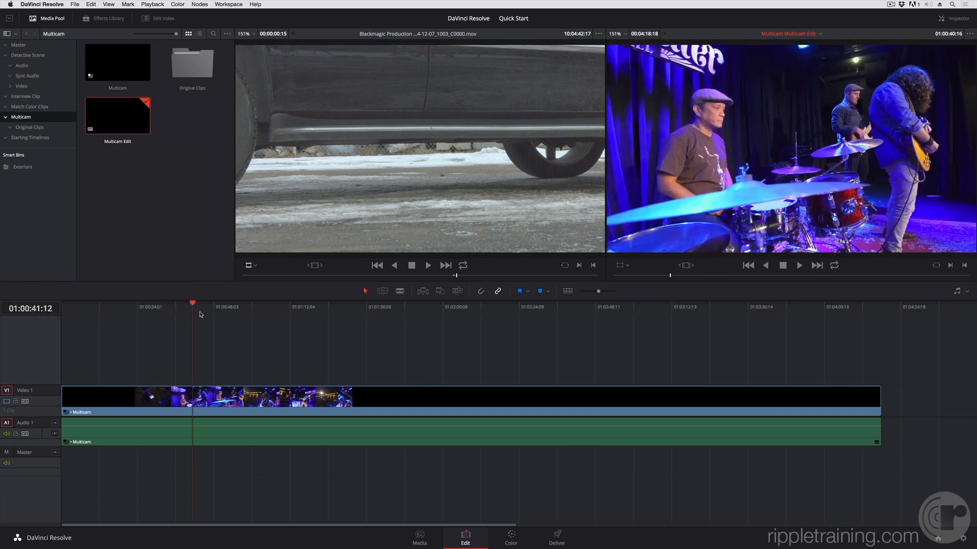
{"action": "left_click", "coordinate": [268, 306]}
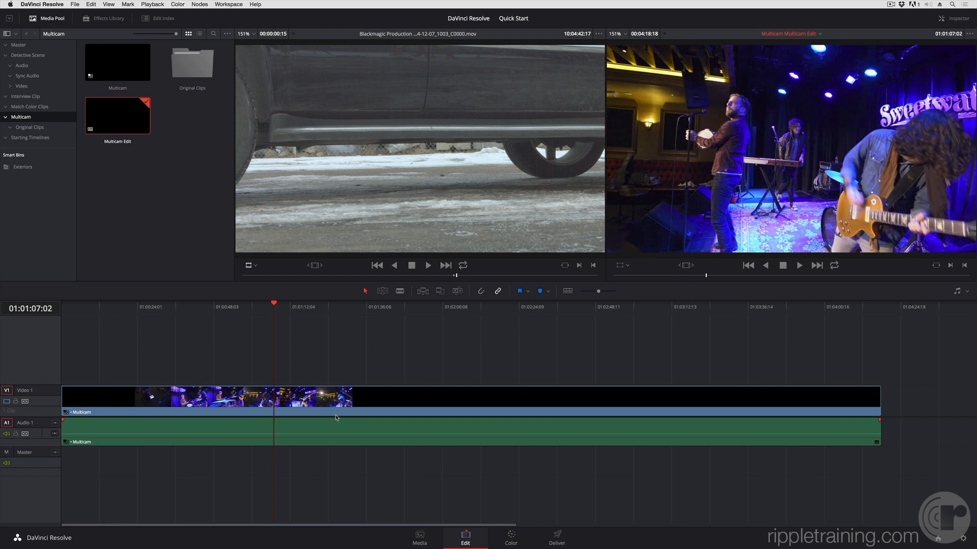
{"action": "mouse_move", "coordinate": [355, 222]}
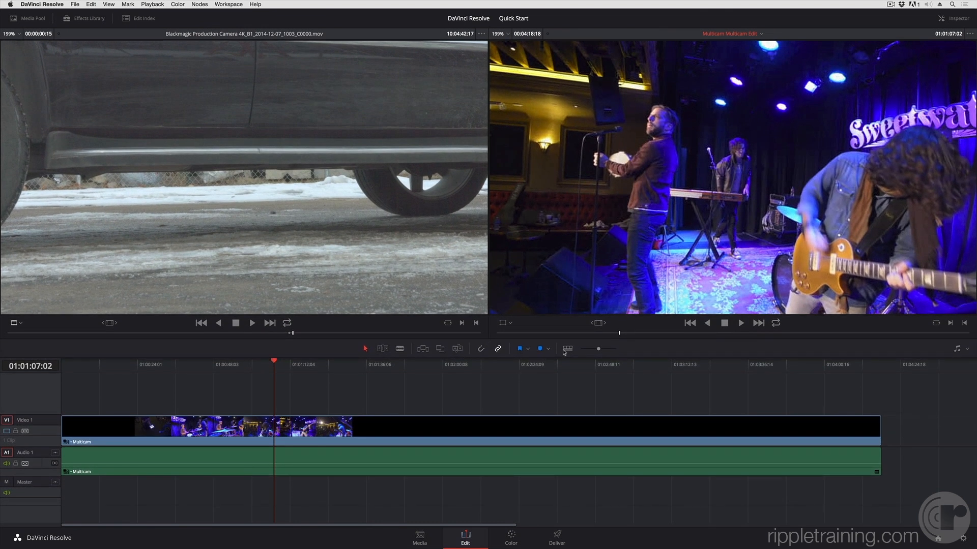
{"action": "left_click", "coordinate": [566, 349]}
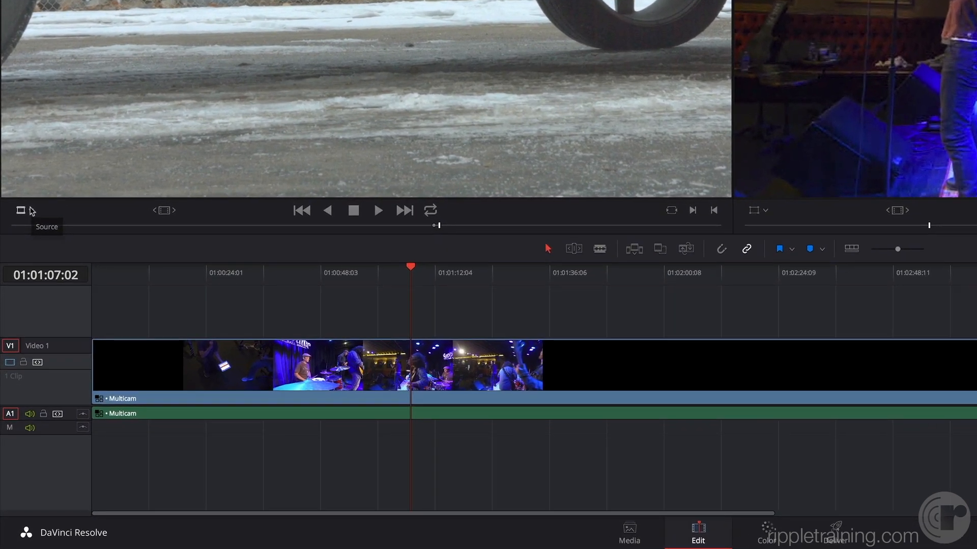
- Show the multicam angles in a 2x2 grid, paging to Angles 5–6 and back to 1–4
{"action": "left_click", "coordinate": [20, 210]}
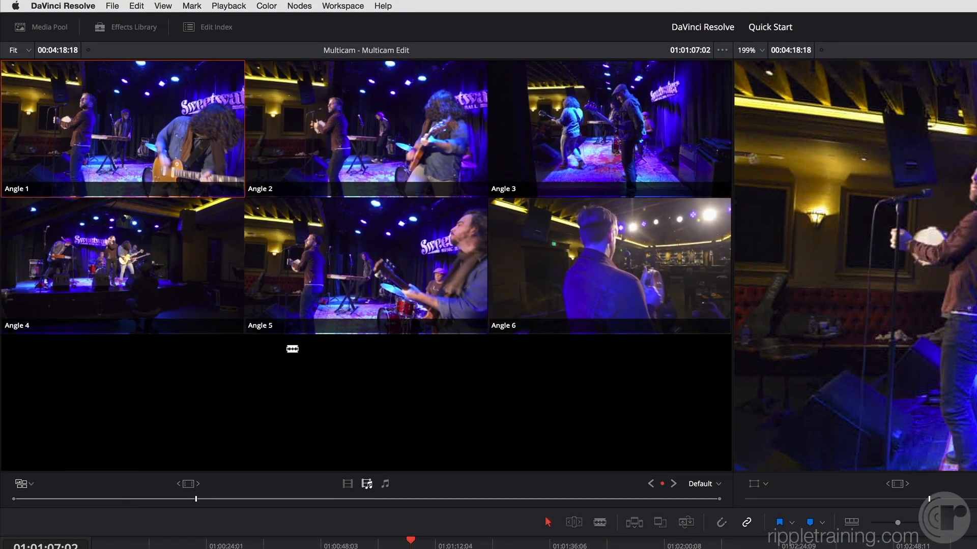
{"action": "left_click", "coordinate": [366, 127]}
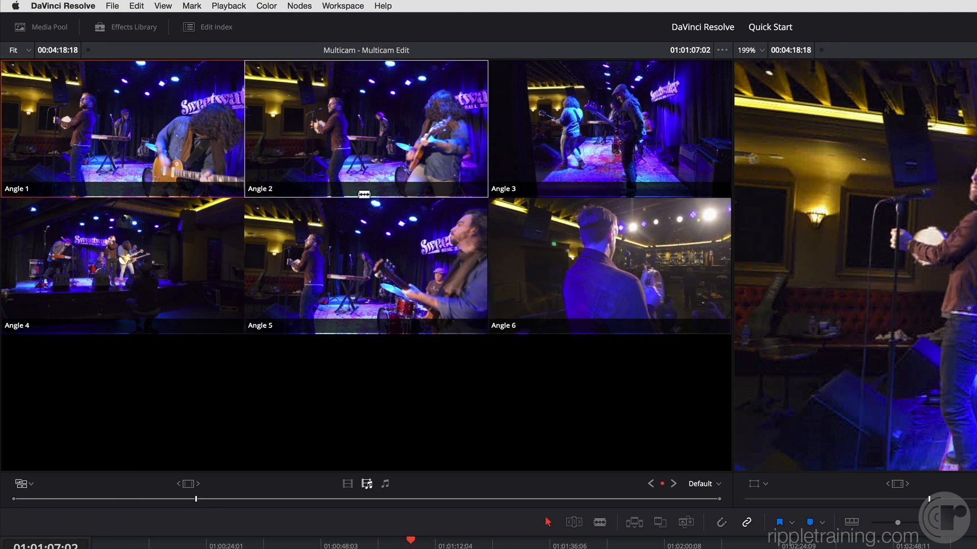
{"action": "left_click", "coordinate": [704, 484]}
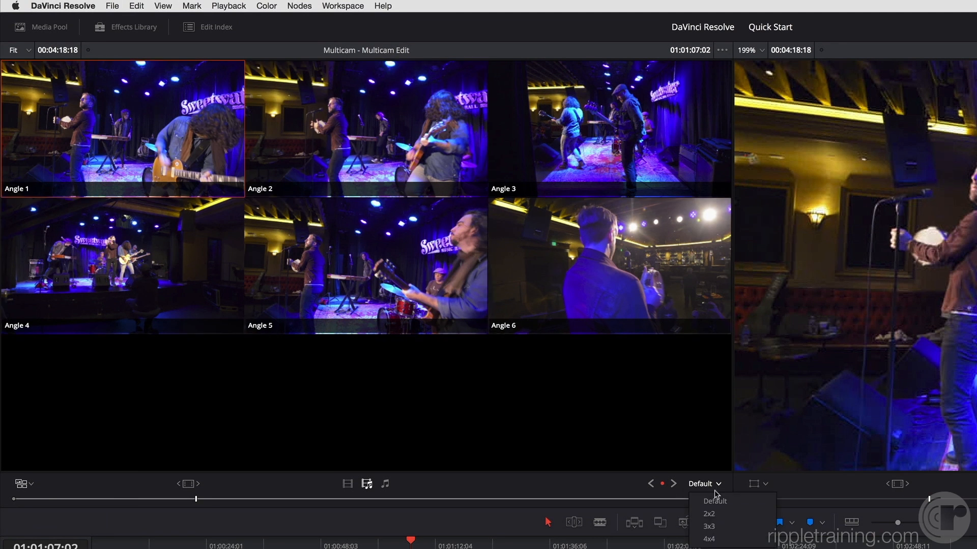
{"action": "left_click", "coordinate": [708, 513]}
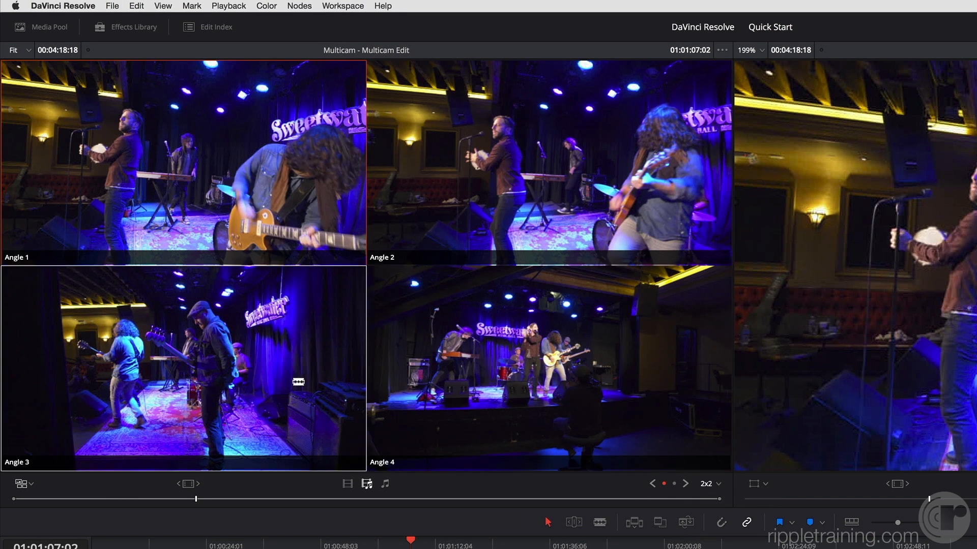
{"action": "left_click", "coordinate": [685, 483]}
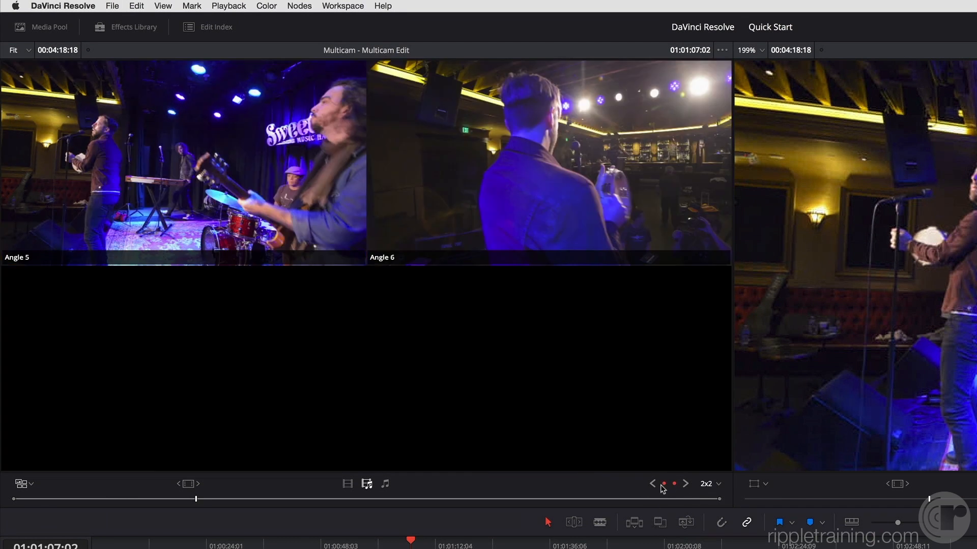
{"action": "left_click", "coordinate": [652, 483]}
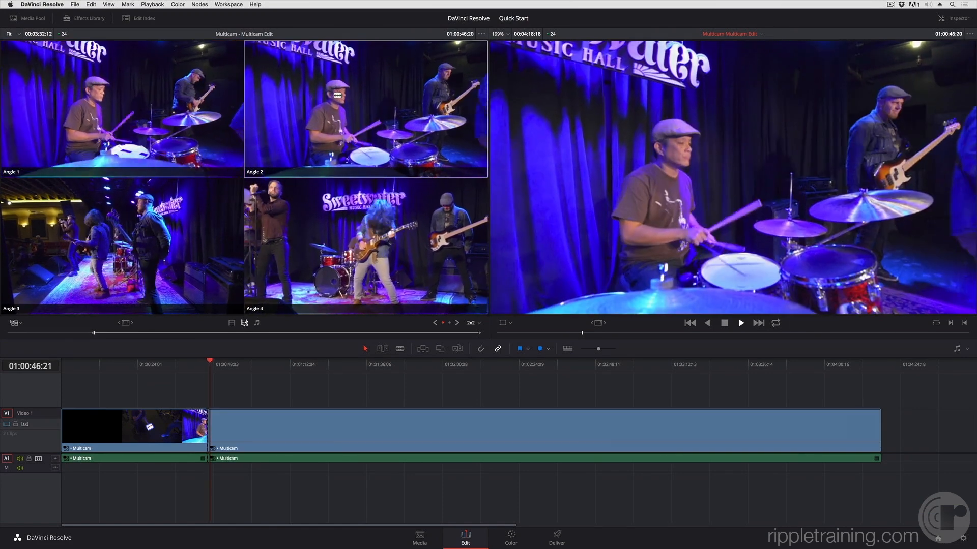
- Cut the timeline to other camera angles three times during playback
{"action": "left_click", "coordinate": [741, 323]}
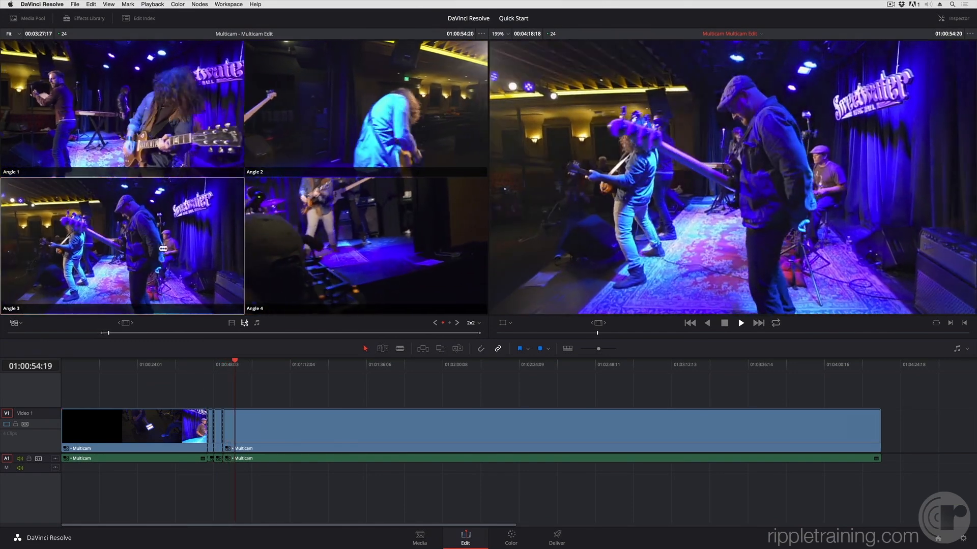
{"action": "left_click", "coordinate": [741, 322]}
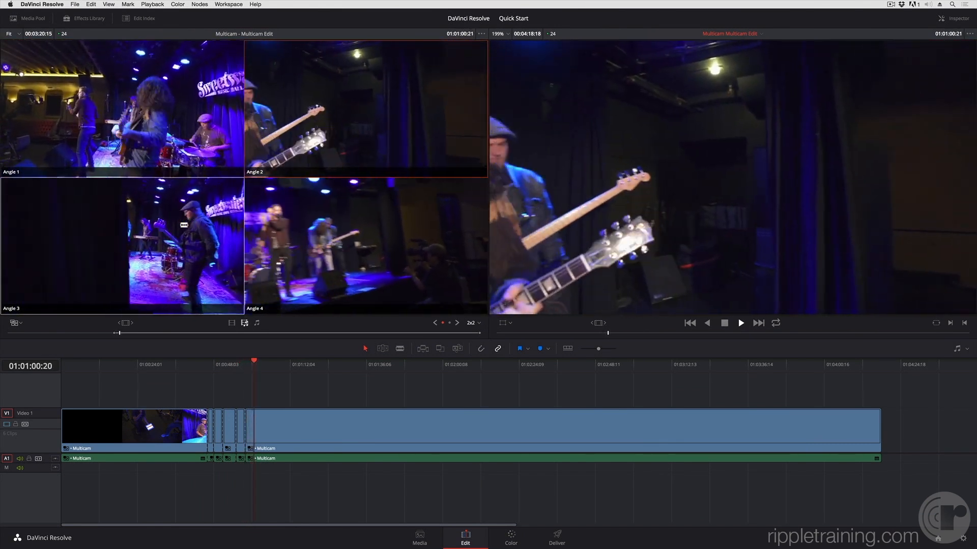
{"action": "left_click", "coordinate": [740, 323]}
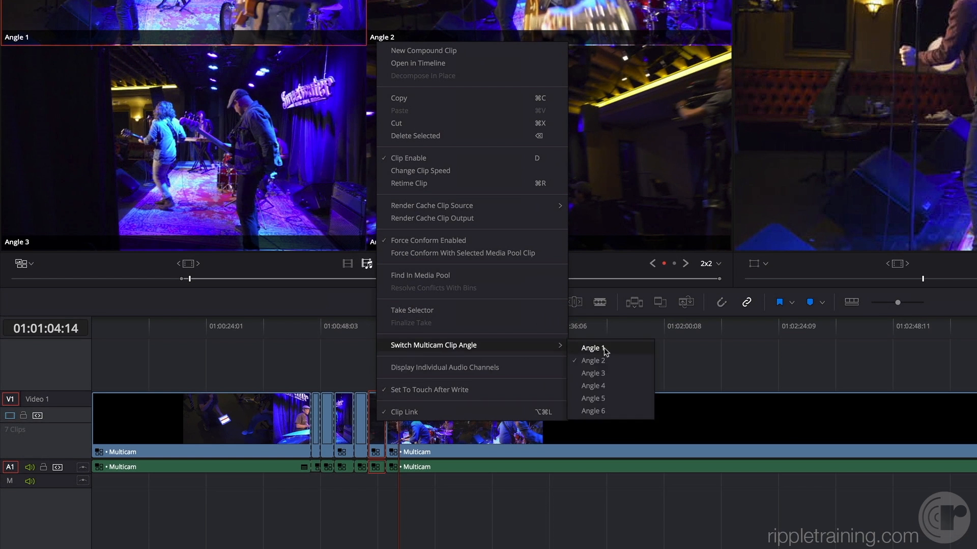
{"action": "mouse_move", "coordinate": [491, 518]}
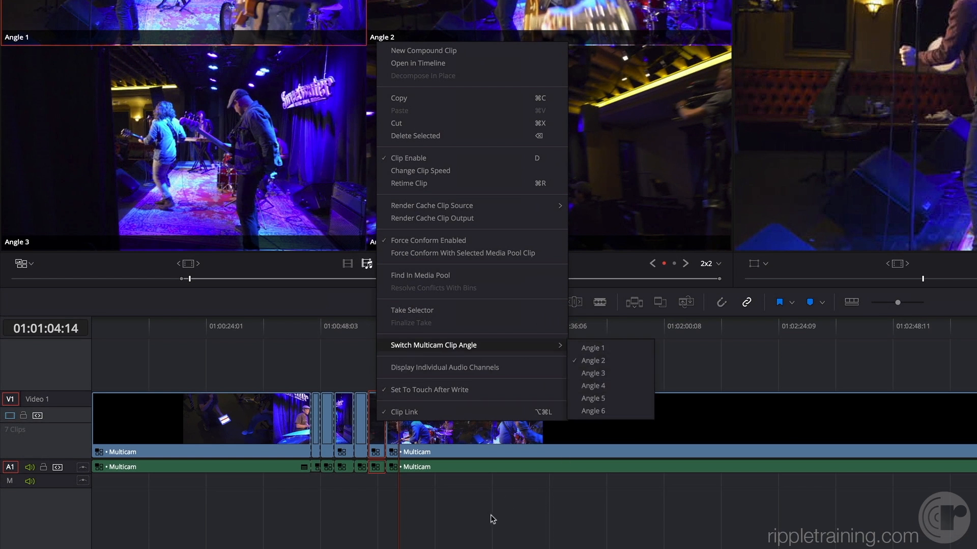
- Dismiss the angle-switch submenu and open the multicam clip in its own timeline
{"action": "left_click", "coordinate": [592, 386]}
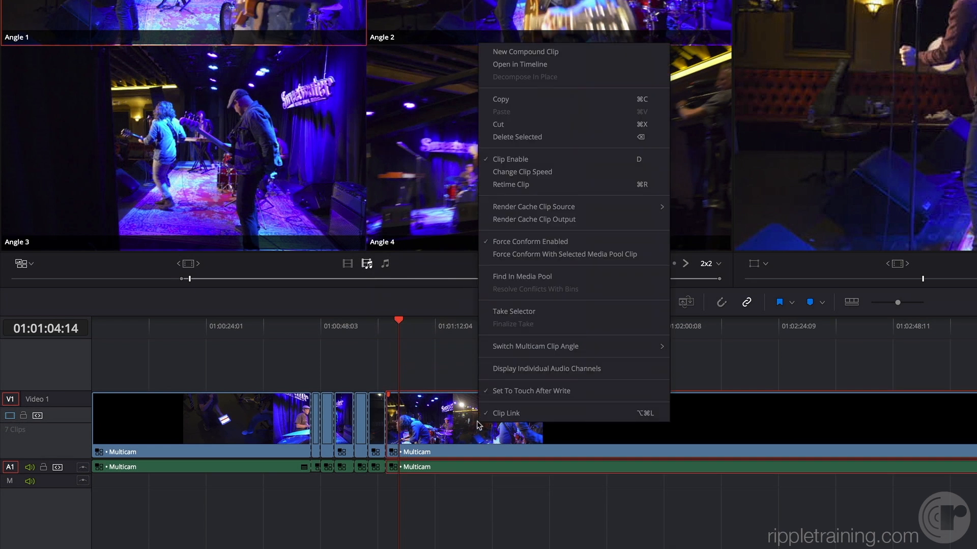
{"action": "mouse_move", "coordinate": [546, 72]}
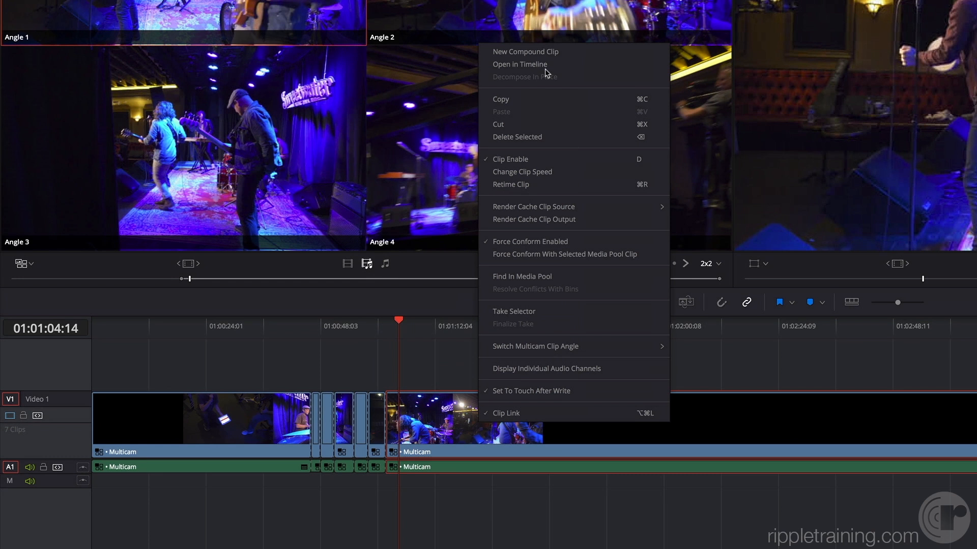
{"action": "left_click", "coordinate": [519, 63]}
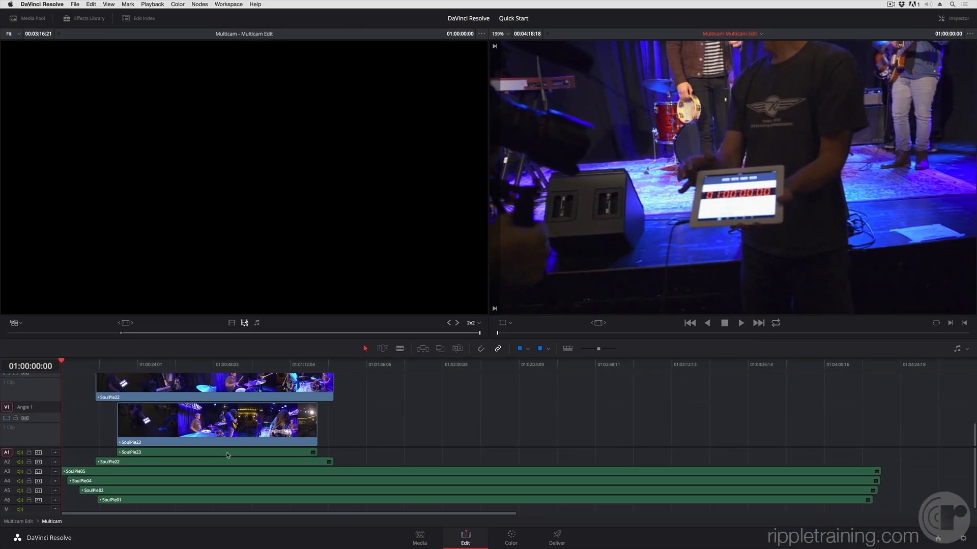
{"action": "left_click", "coordinate": [510, 537]}
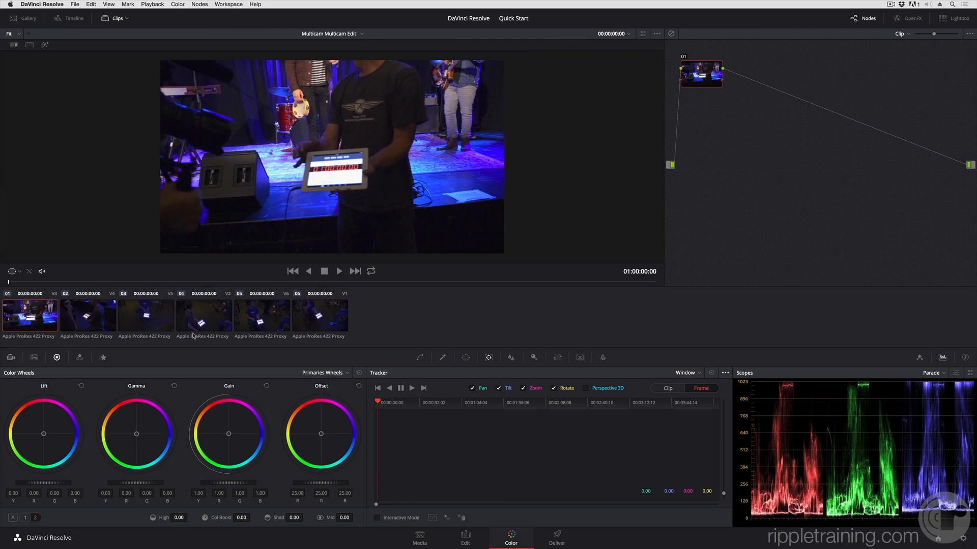
{"action": "mouse_move", "coordinate": [37, 281]}
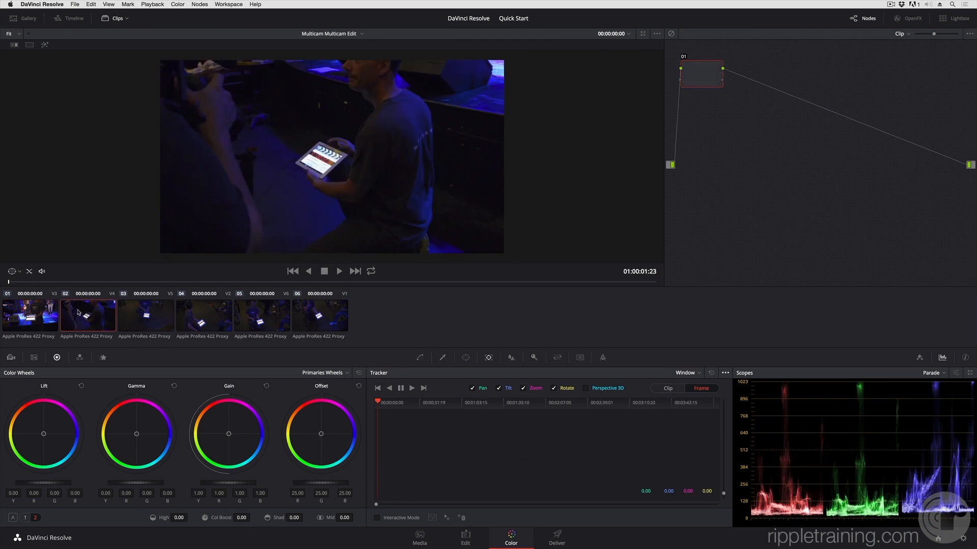
{"action": "left_click", "coordinate": [319, 315]}
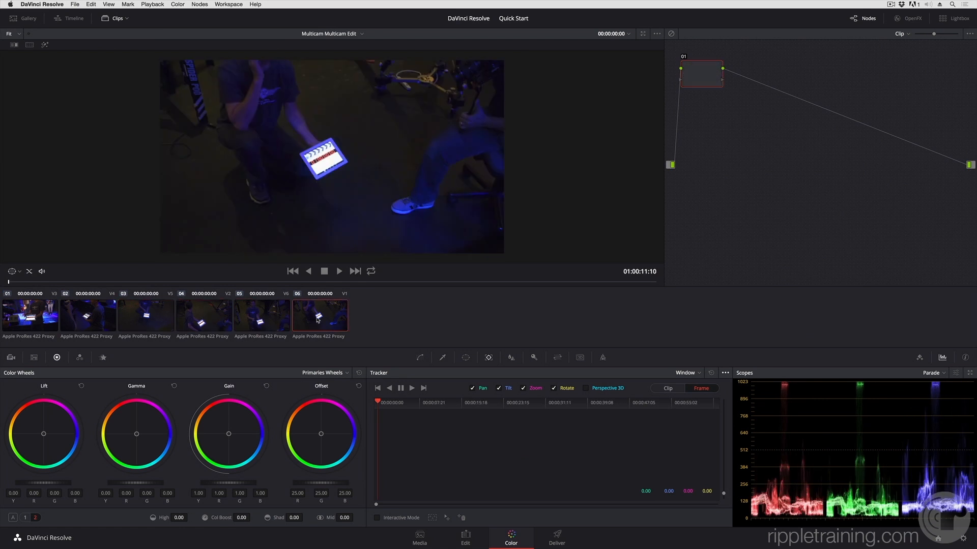
{"action": "left_click", "coordinate": [86, 314]}
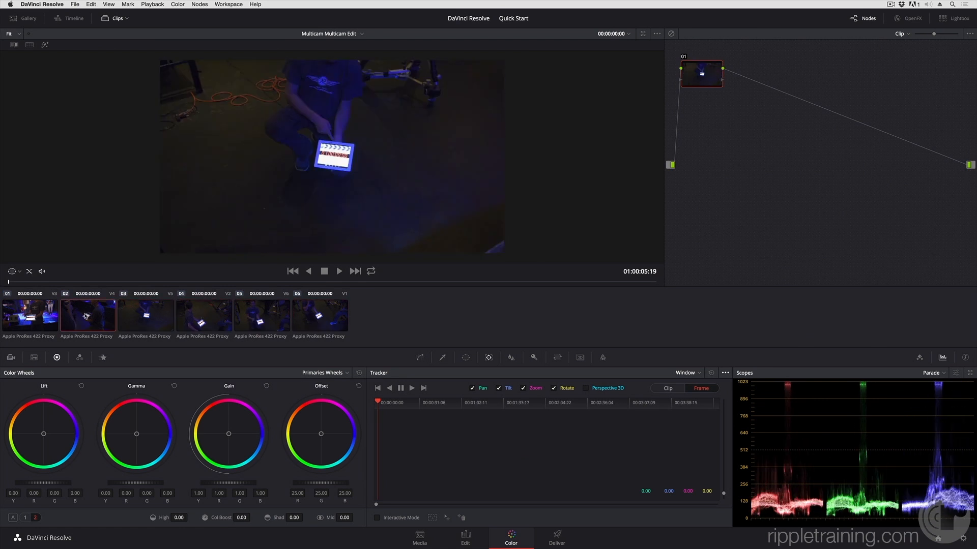
{"action": "left_click", "coordinate": [465, 537]}
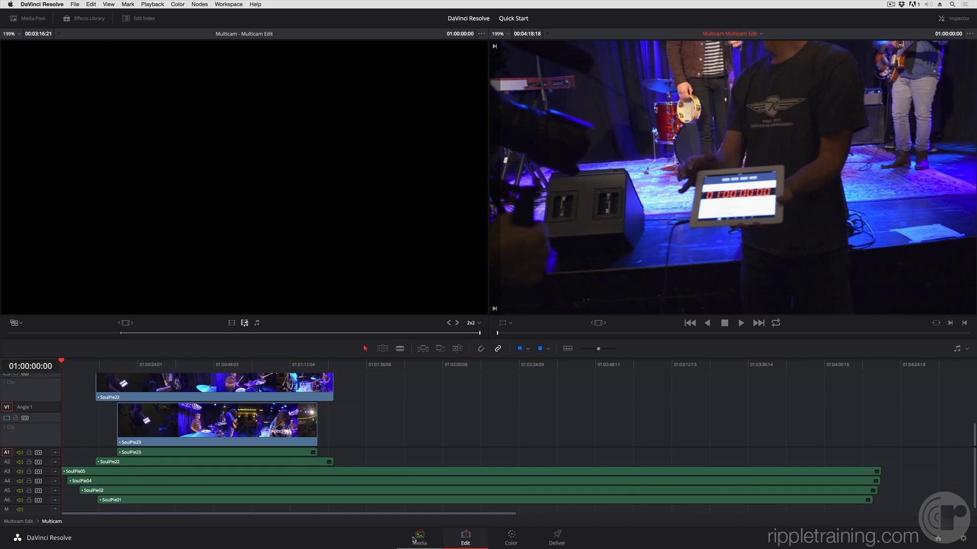